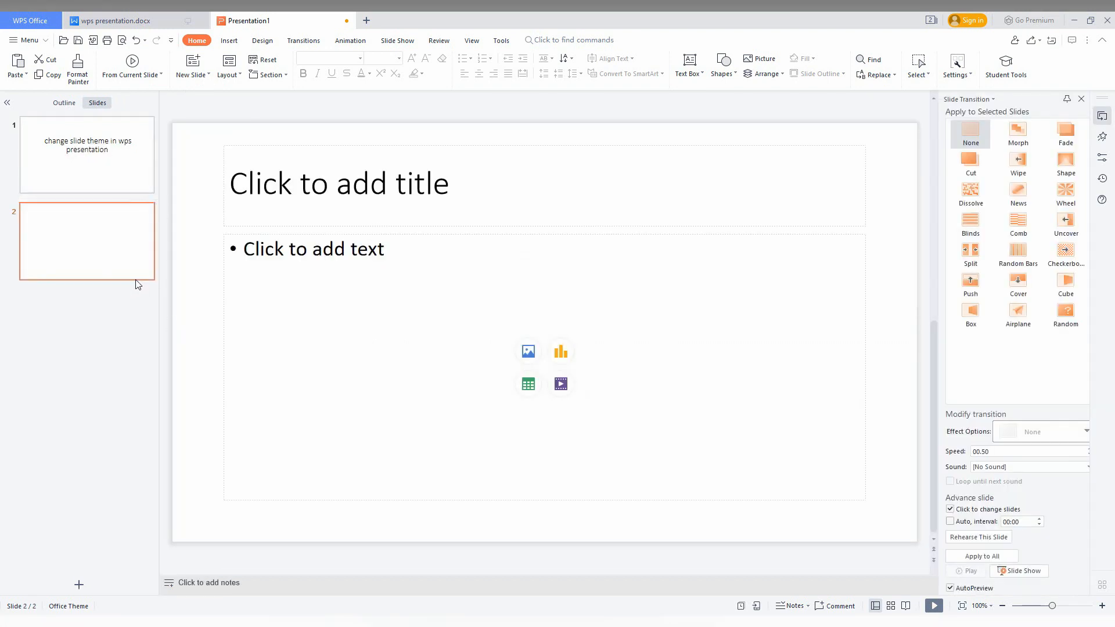
- Add two new slides, bringing the deck to four slides
left_click(189, 64)
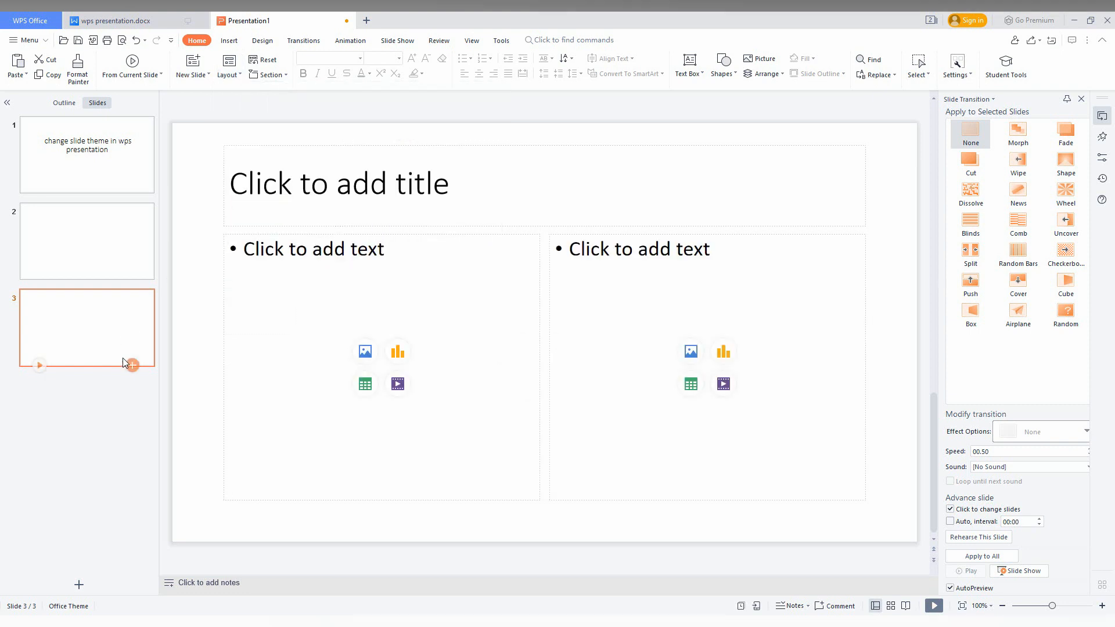
left_click(226, 67)
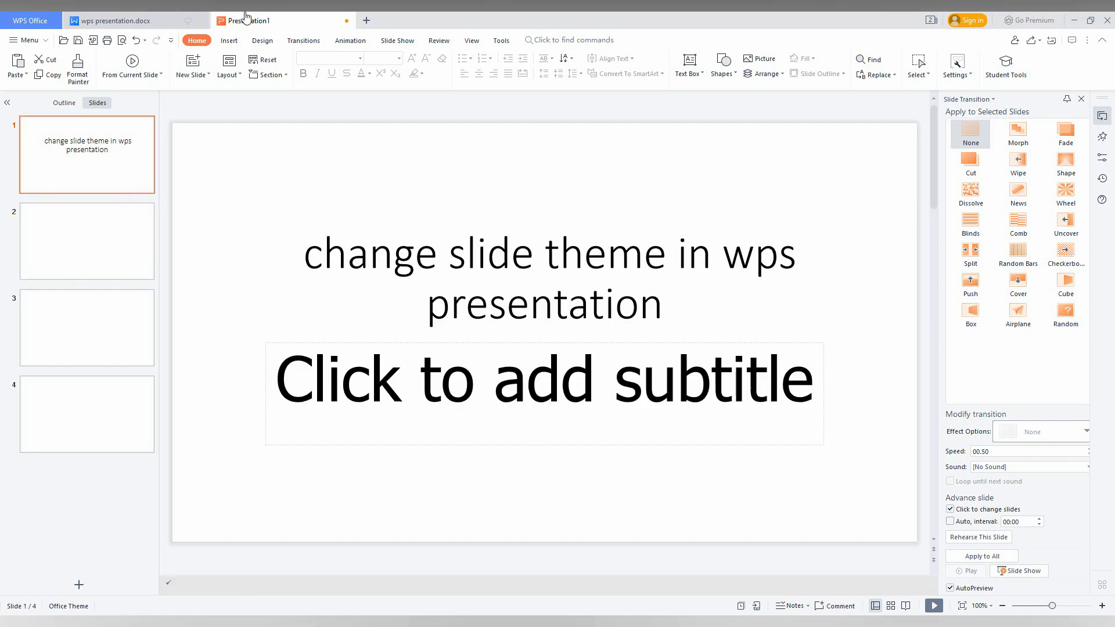
- Apply the Orange Waves design theme from the Design gallery, then view slide 4
left_click(262, 40)
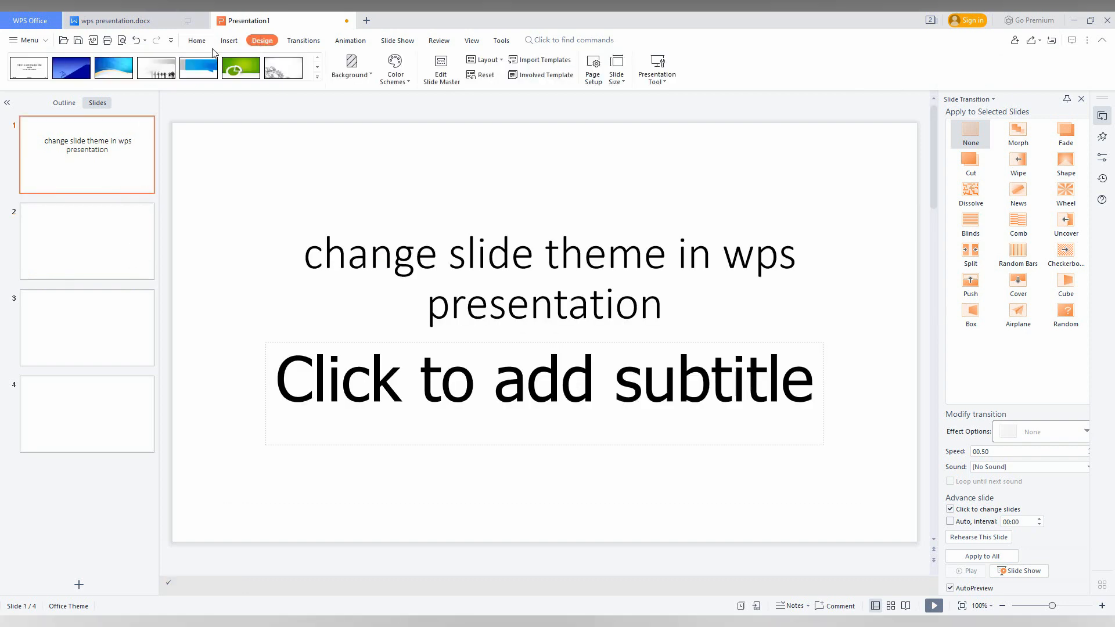
left_click(317, 75)
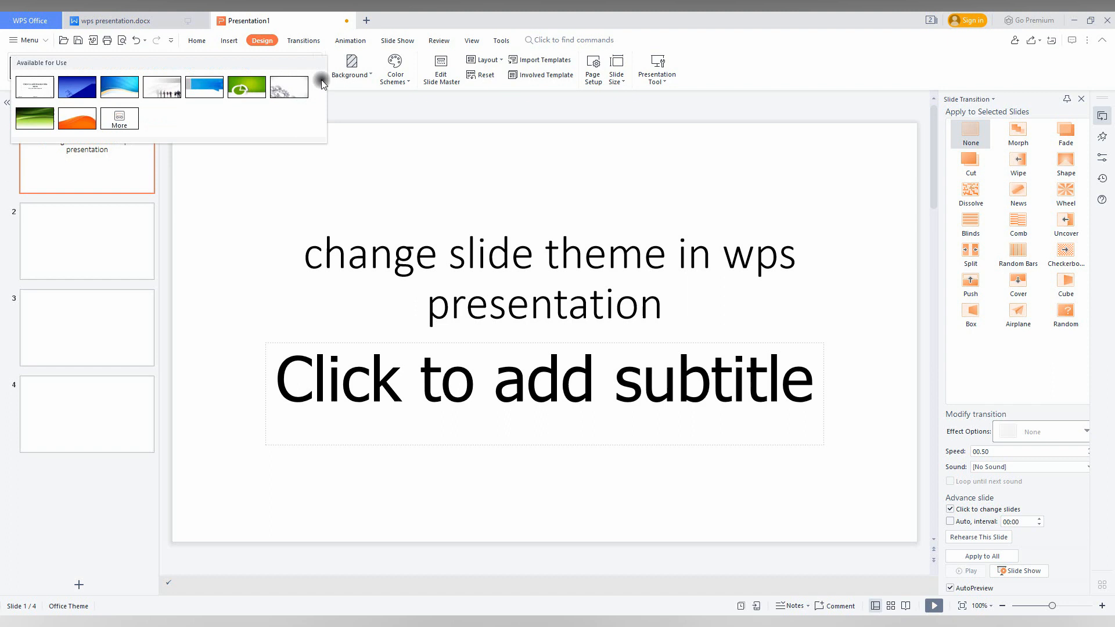
mouse_move(182, 113)
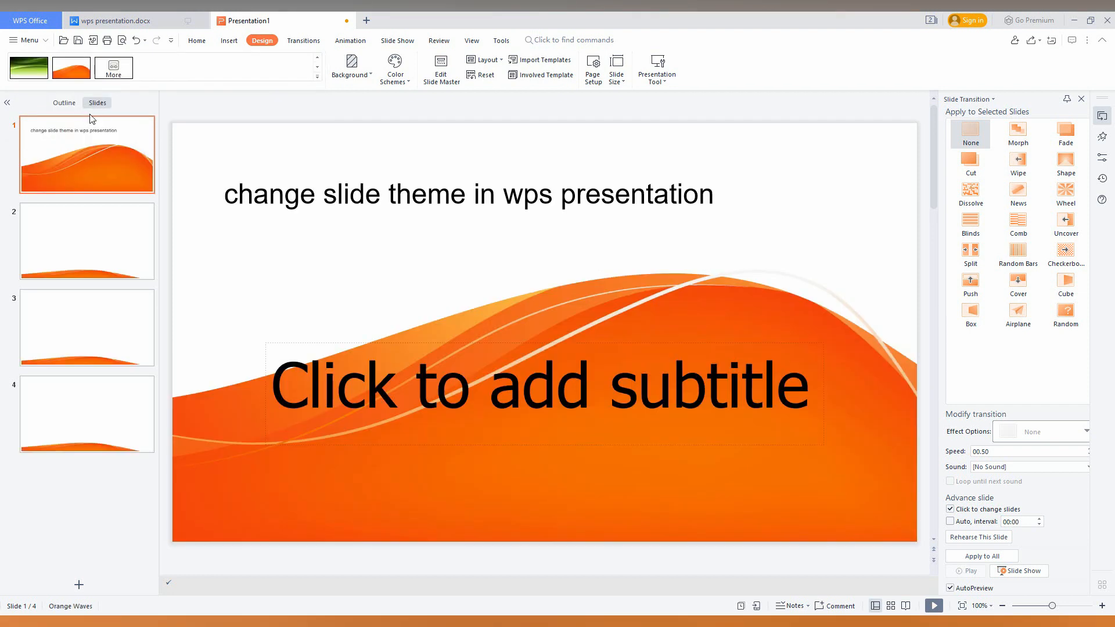
left_click(86, 414)
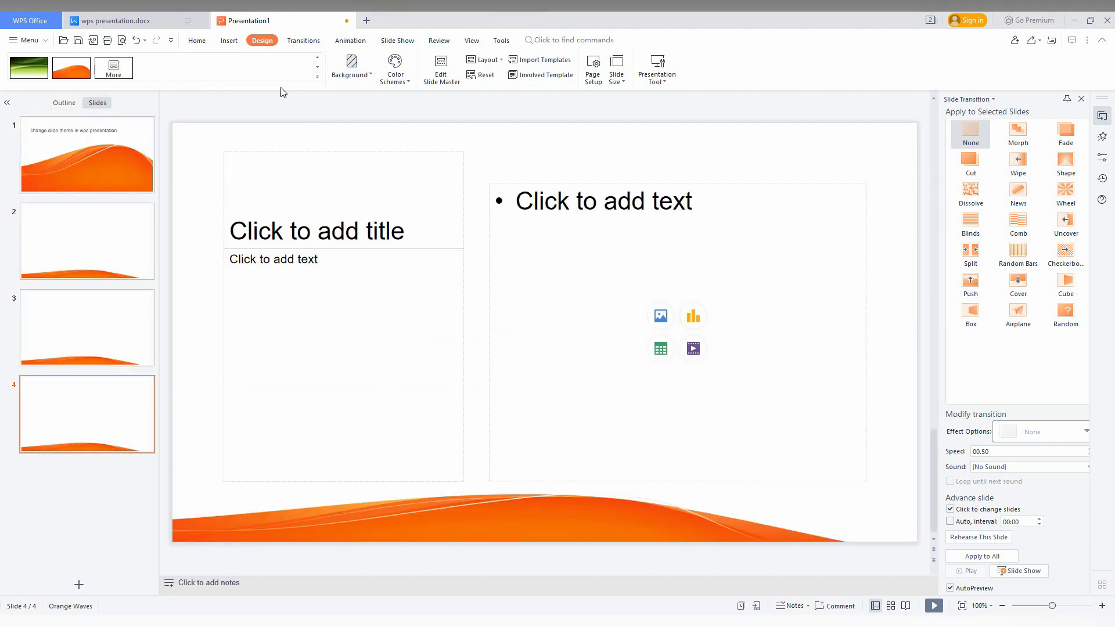
- Try the green Data Pie Charts theme, then Blue Waves
left_click(113, 68)
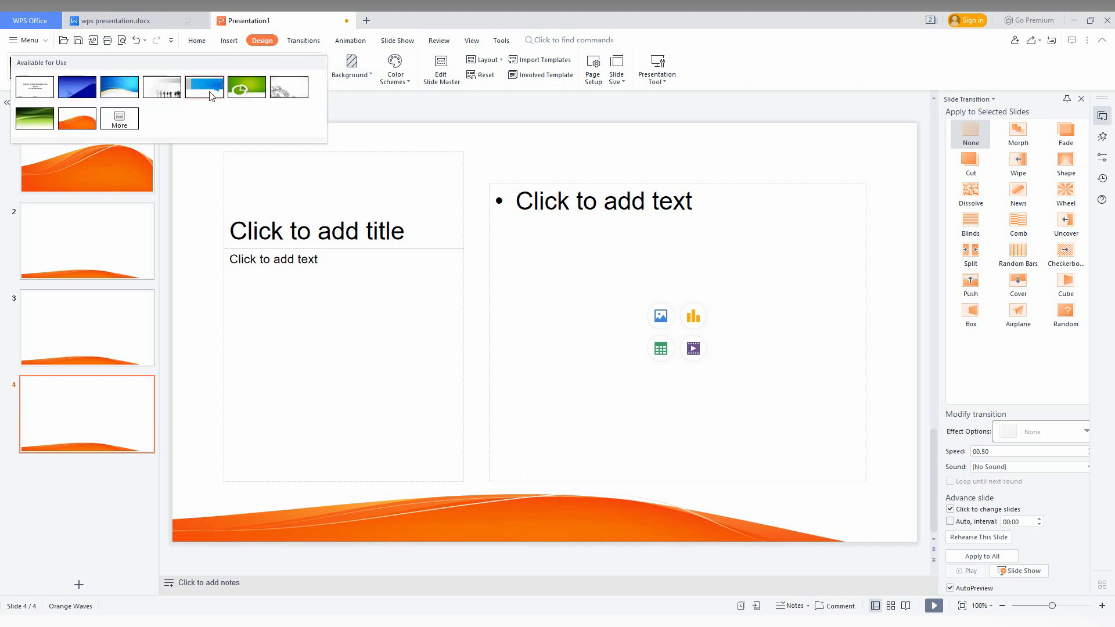
left_click(247, 87)
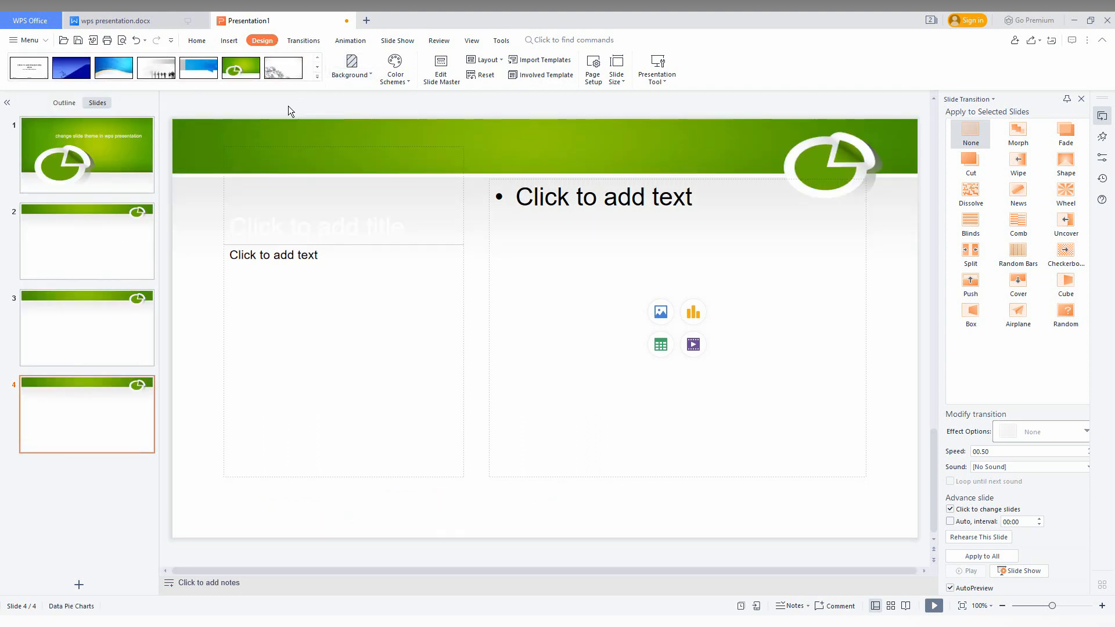
left_click(198, 68)
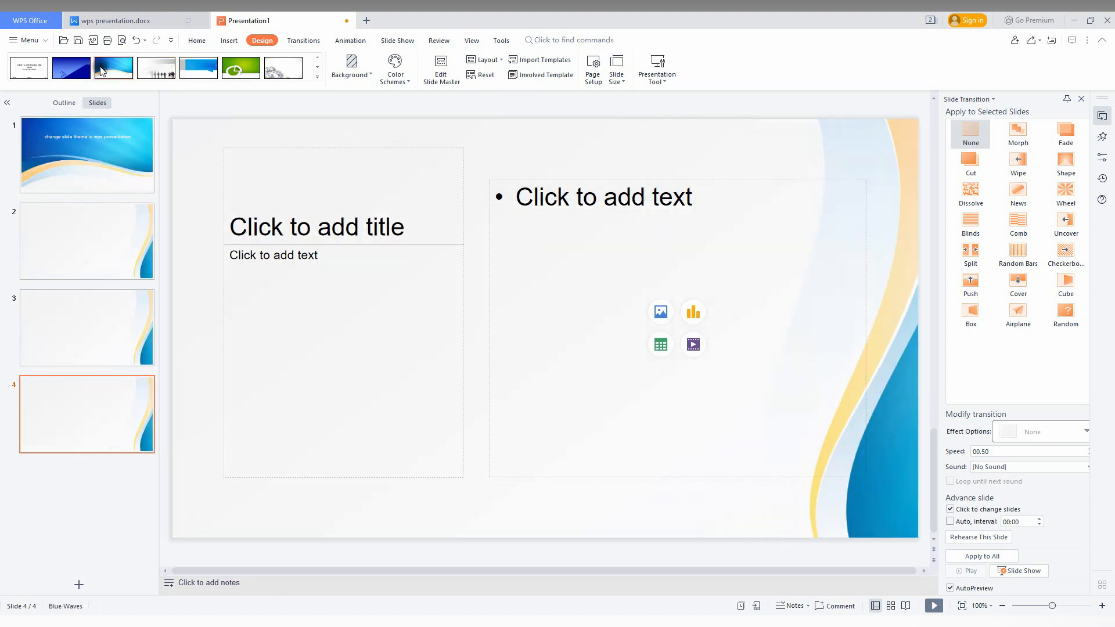
- Return to Data Pie Charts, then settle on the gray Gear Drives theme
left_click(72, 68)
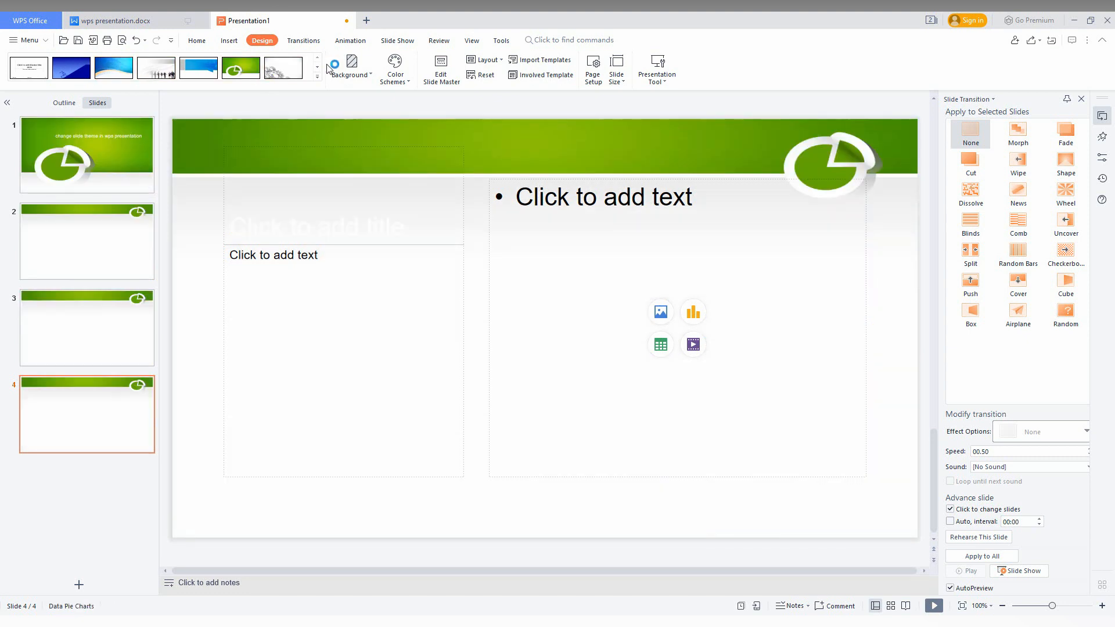
left_click(284, 67)
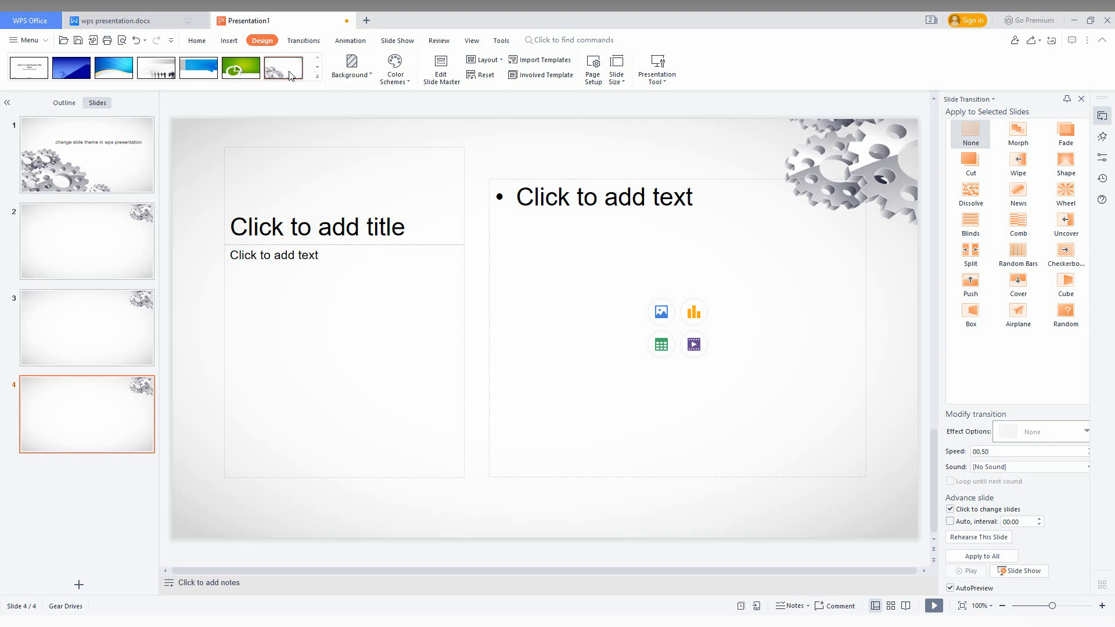
left_click(317, 81)
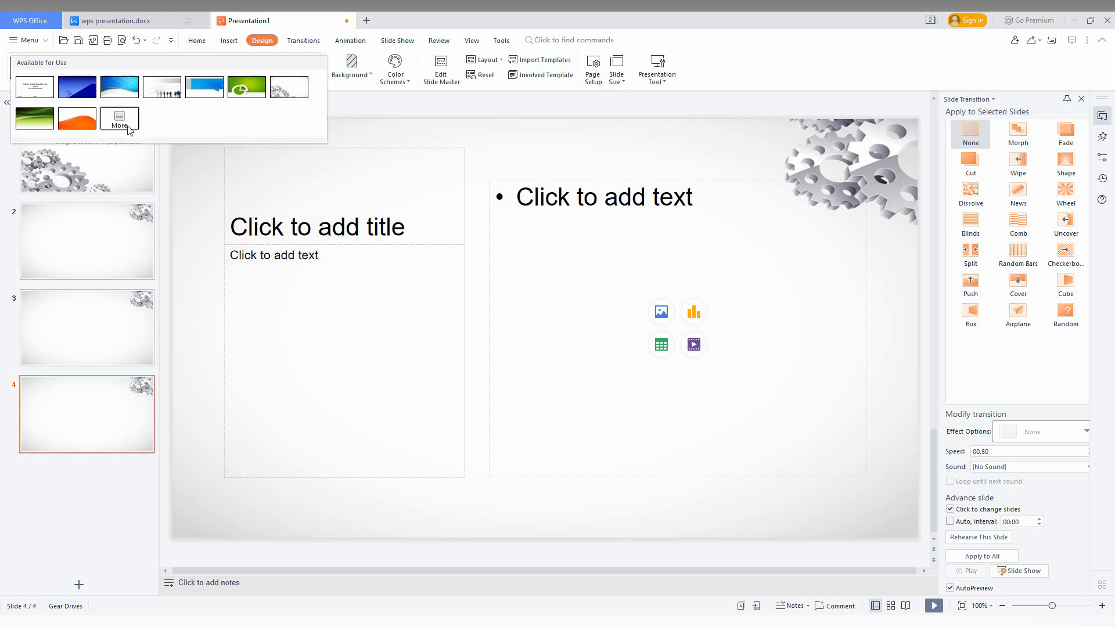
- Open the online template gallery and scroll through Business presentation templates
left_click(120, 118)
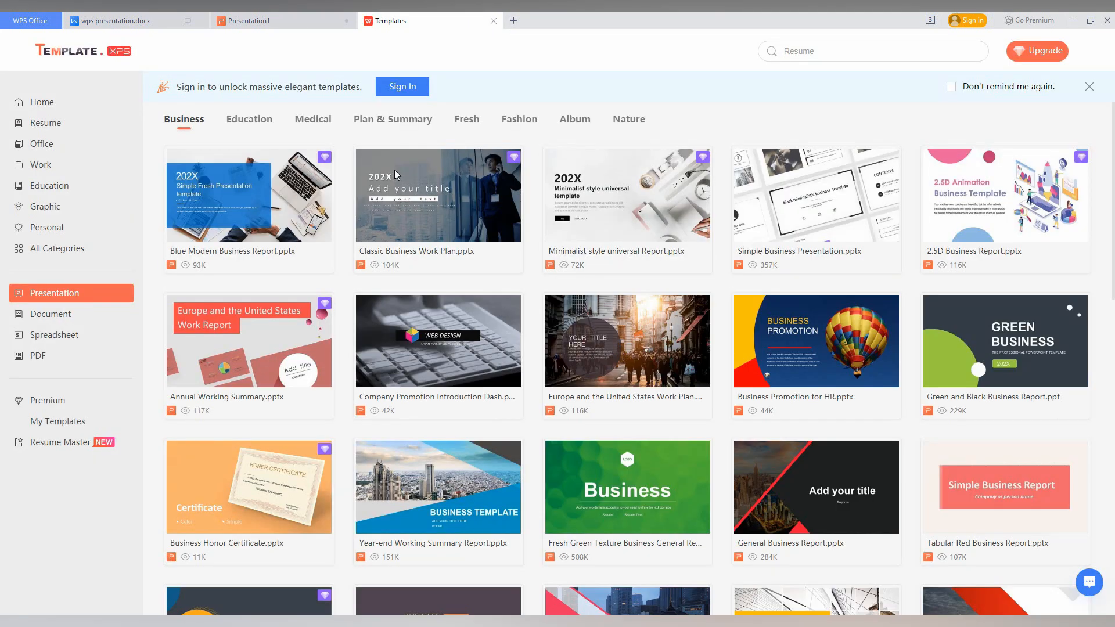
scroll("down", 3)
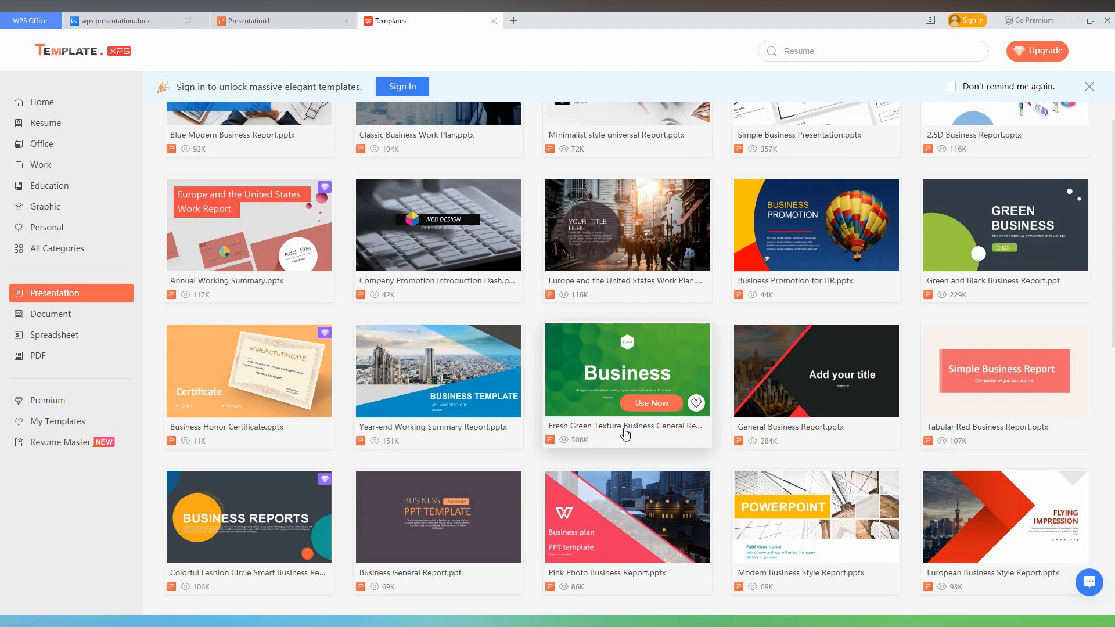
mouse_move(651, 403)
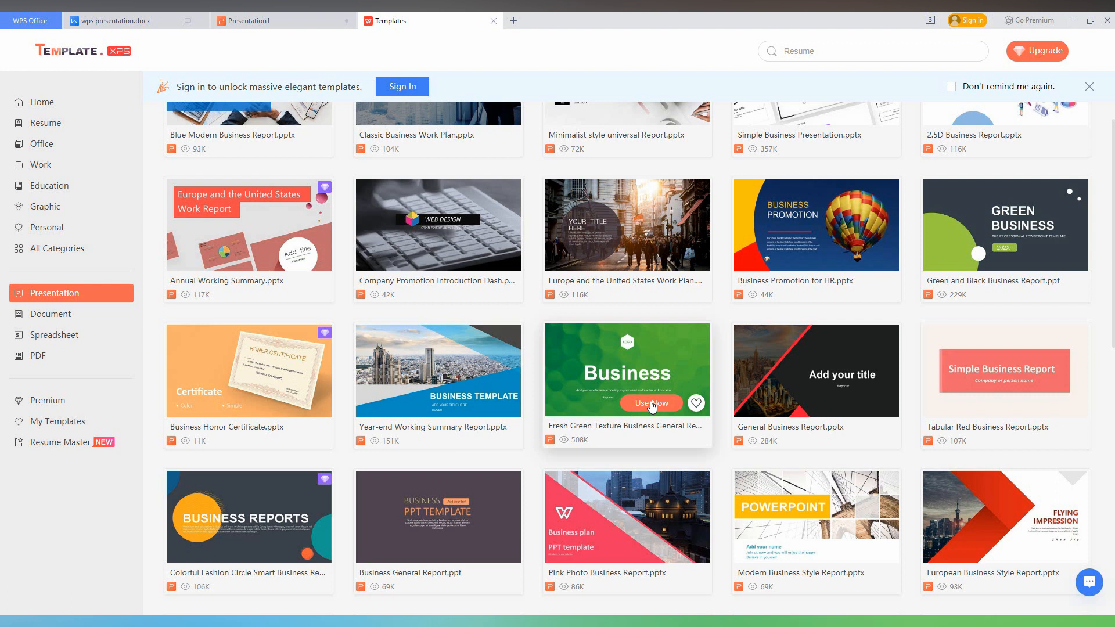
mouse_move(576, 382)
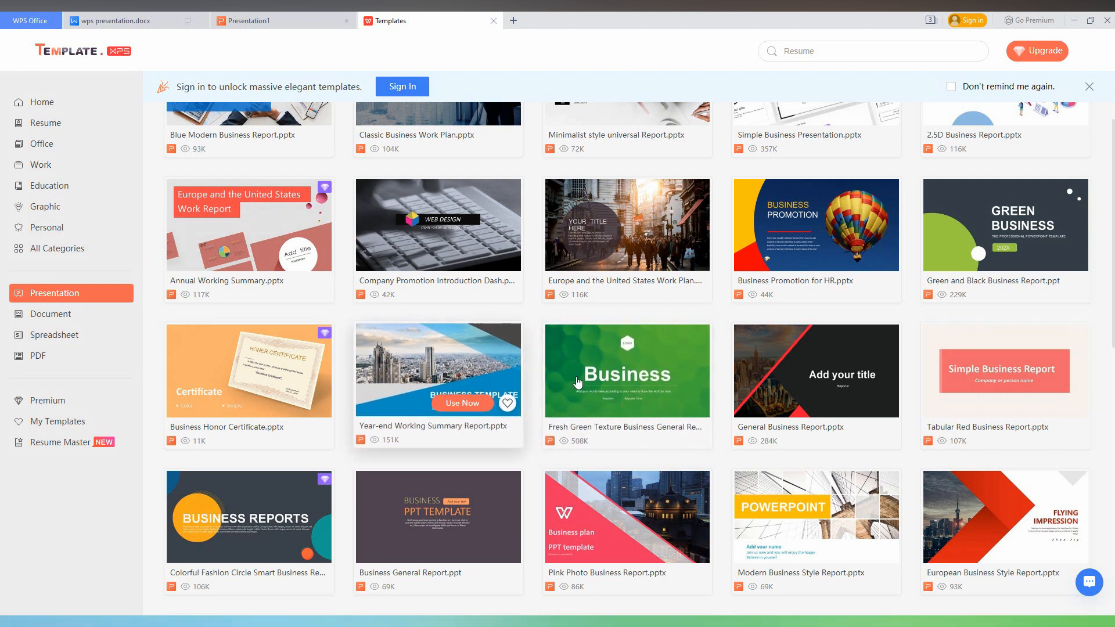
mouse_move(457, 346)
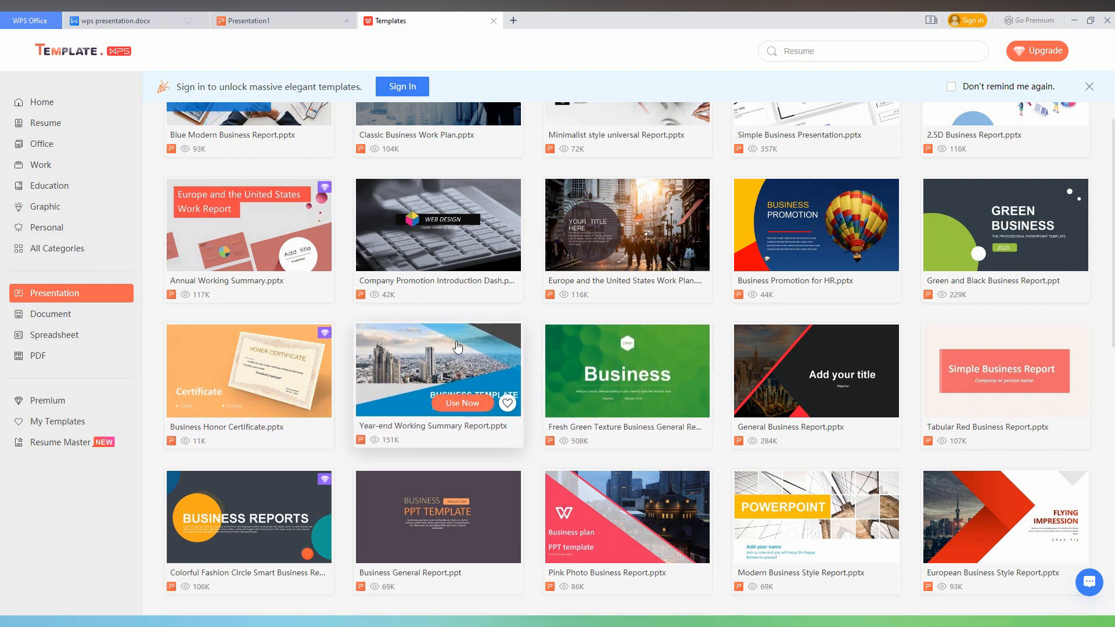
scroll("down", 3)
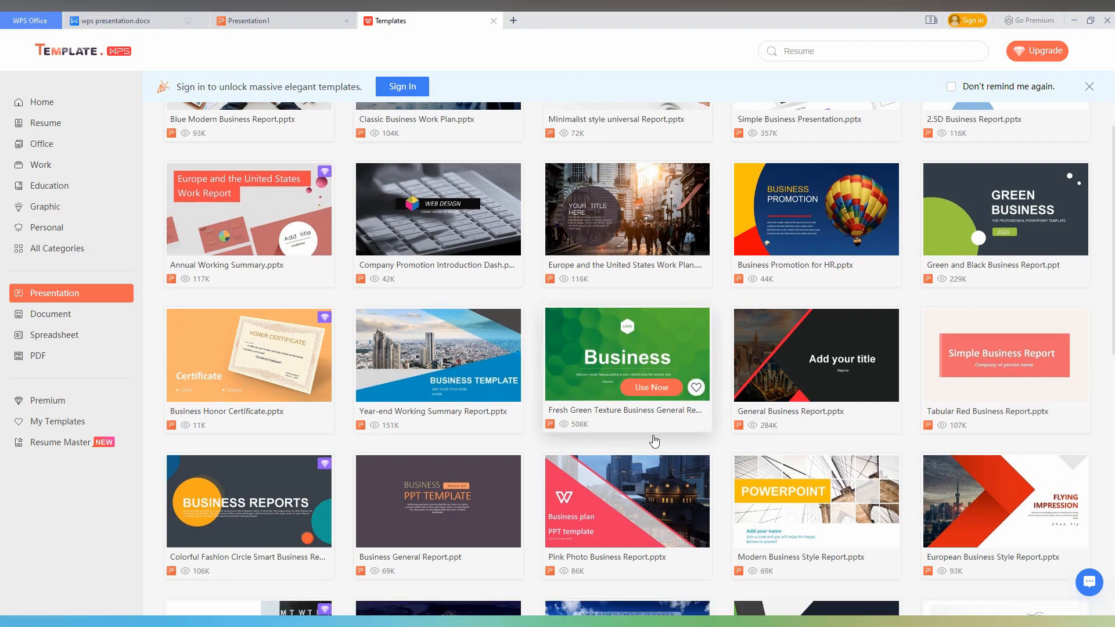
scroll("down", 3)
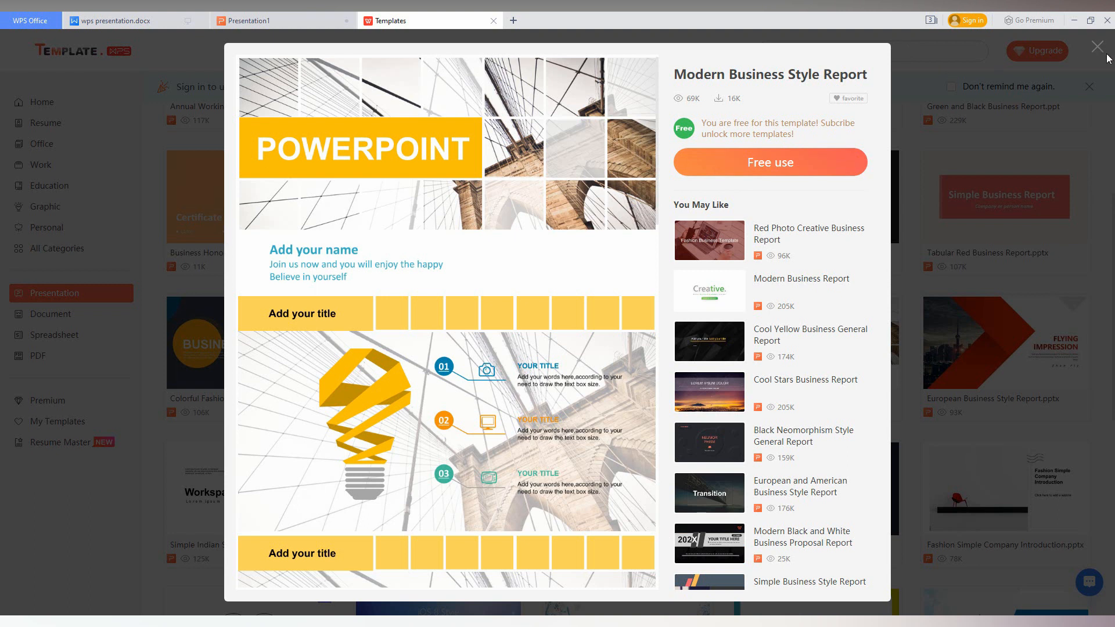
left_click(1097, 47)
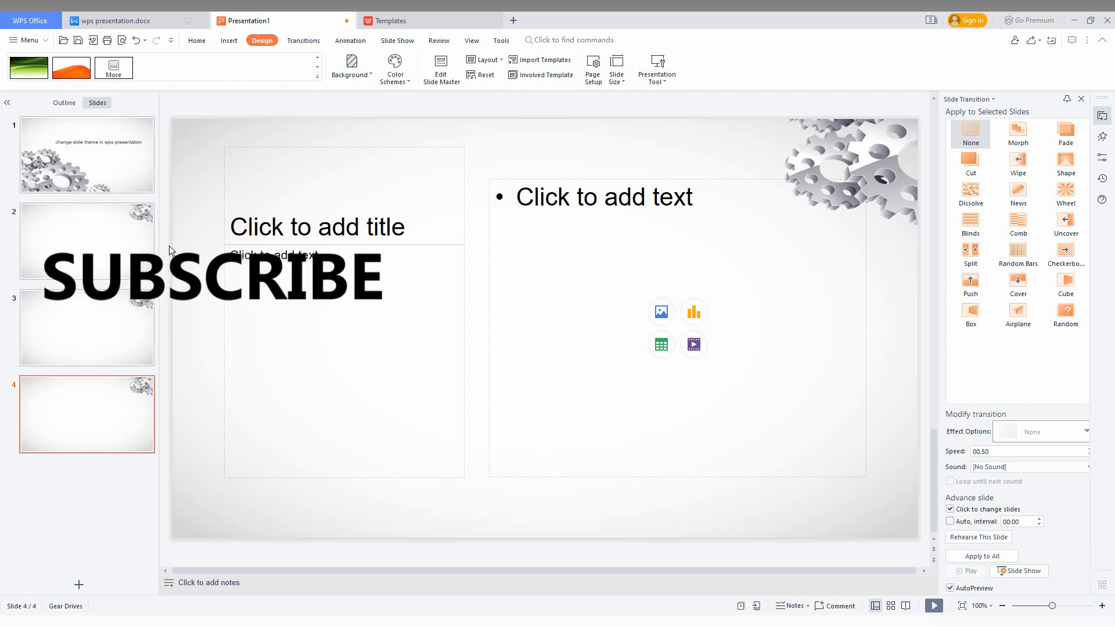
- Check slide 2 for the Gear Drives theme, then return to the title slide
left_click(86, 241)
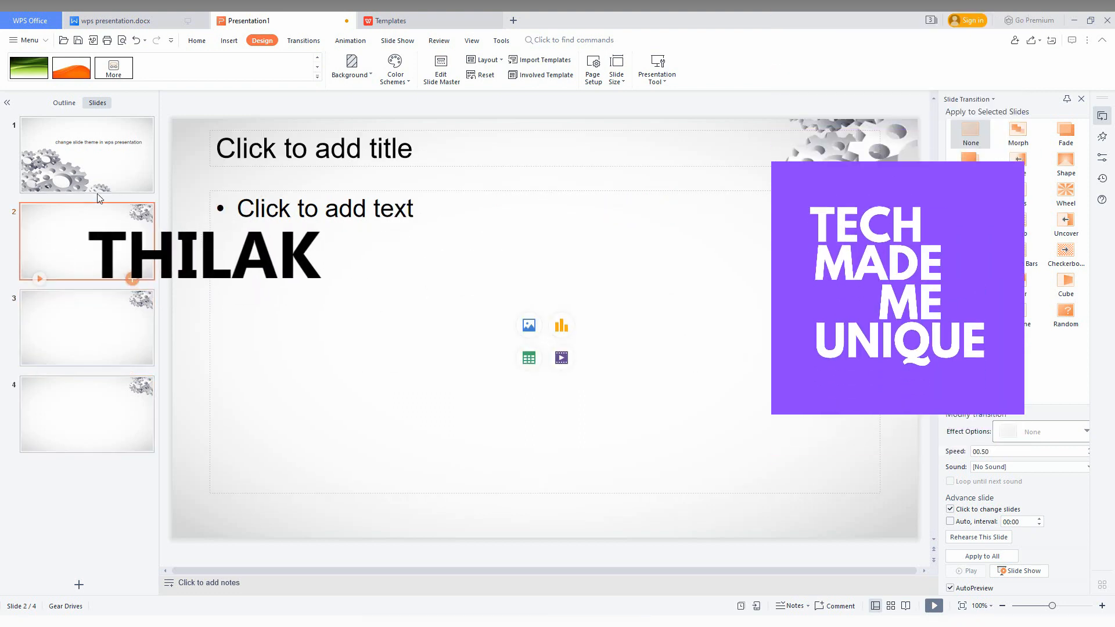
left_click(86, 154)
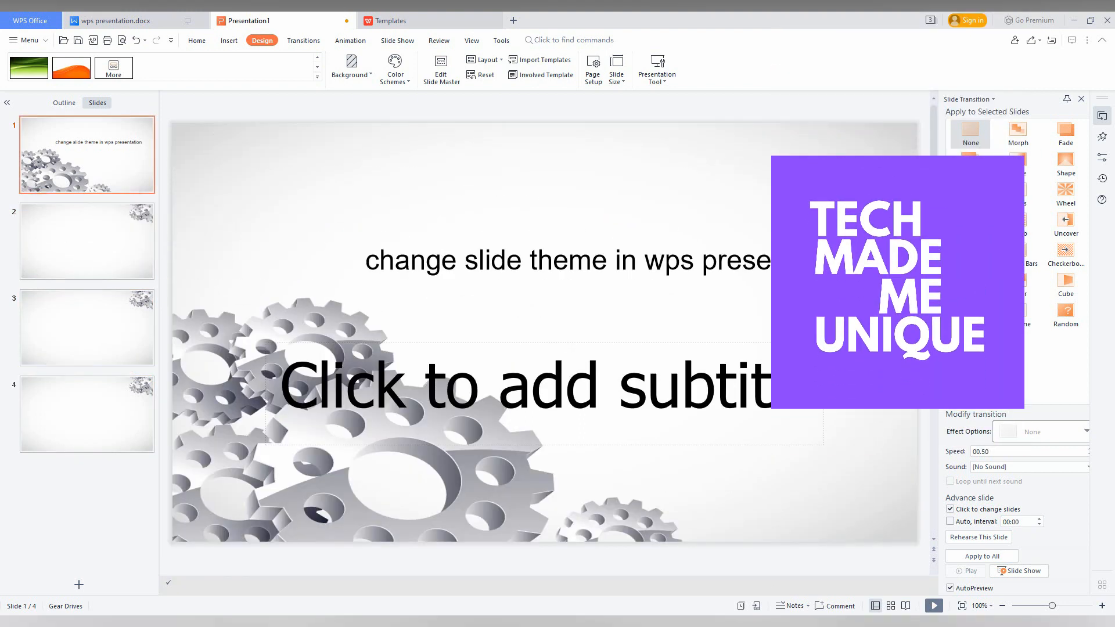